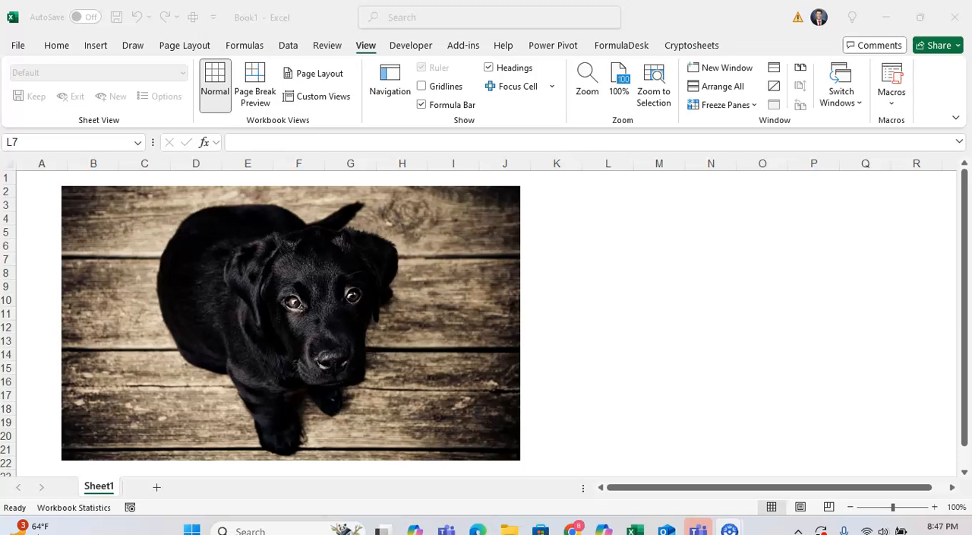
- Select the dog photo and bring up Format Picture from its right-click menu
{"action": "left_click", "coordinate": [607, 325]}
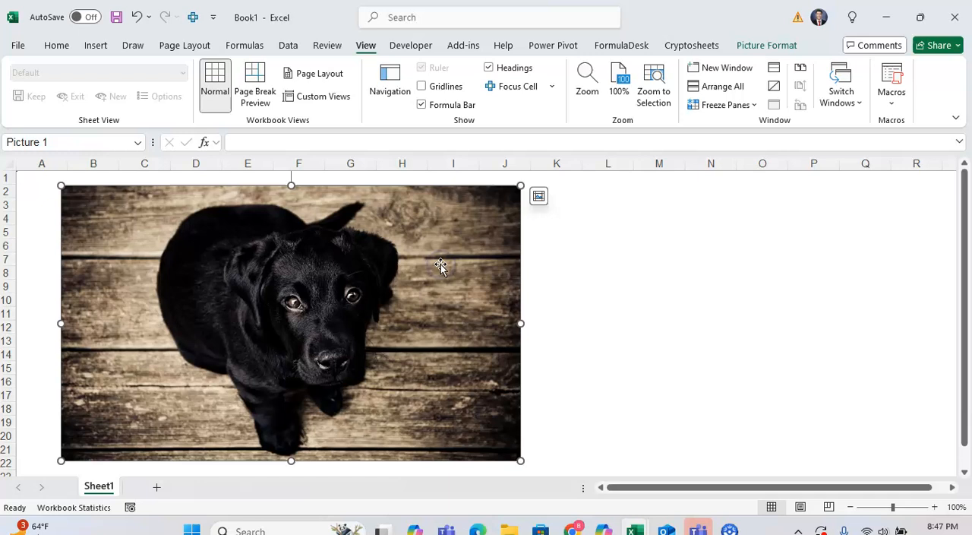
{"action": "mouse_move", "coordinate": [441, 264]}
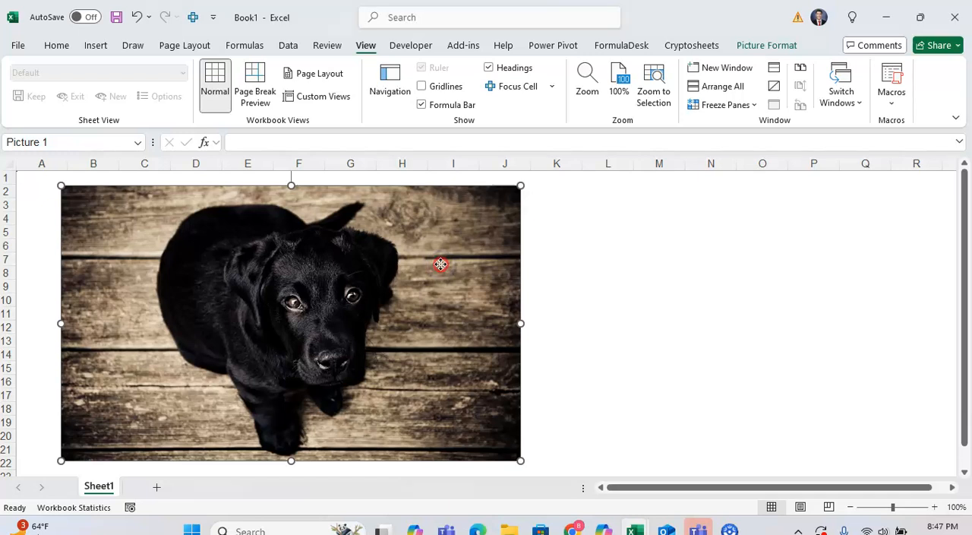
{"action": "right_click", "coordinate": [441, 265]}
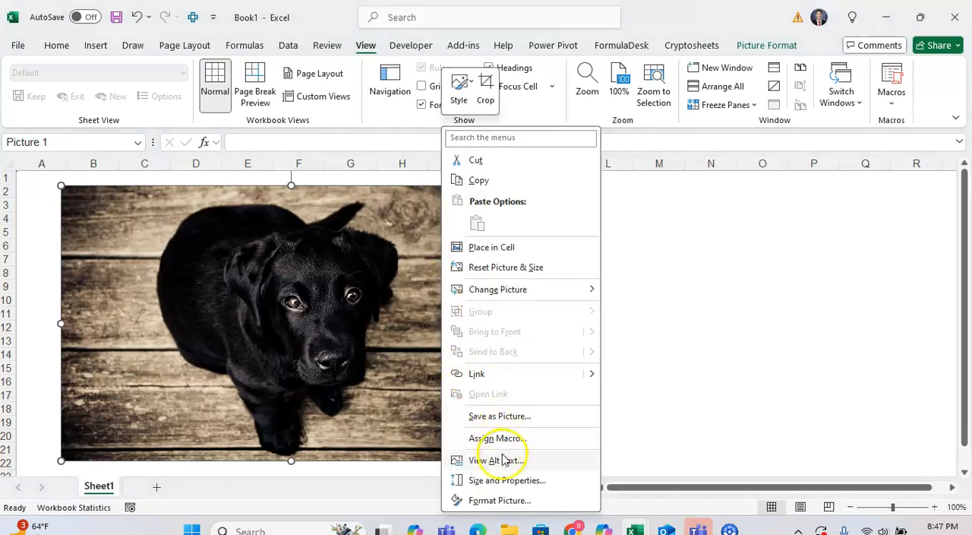
{"action": "mouse_move", "coordinate": [504, 500]}
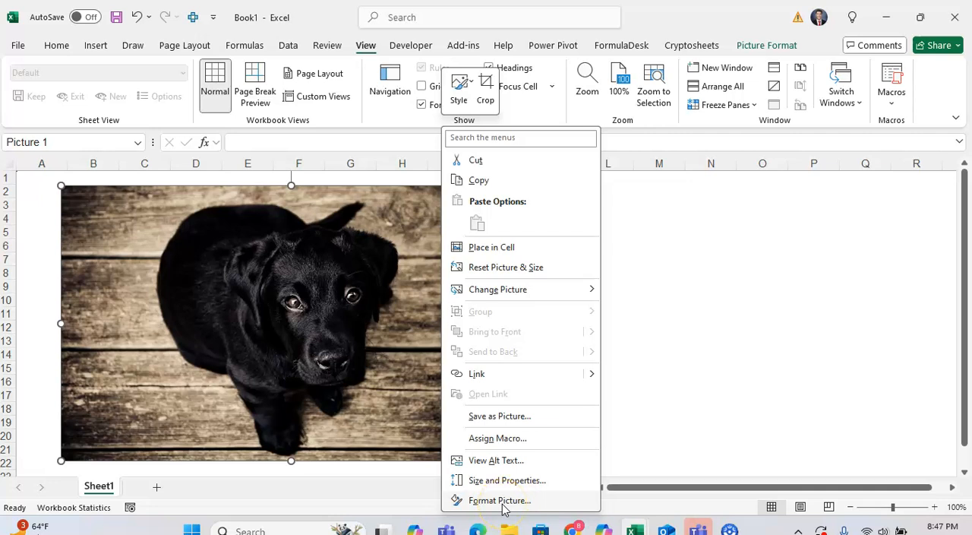
{"action": "left_click", "coordinate": [500, 500]}
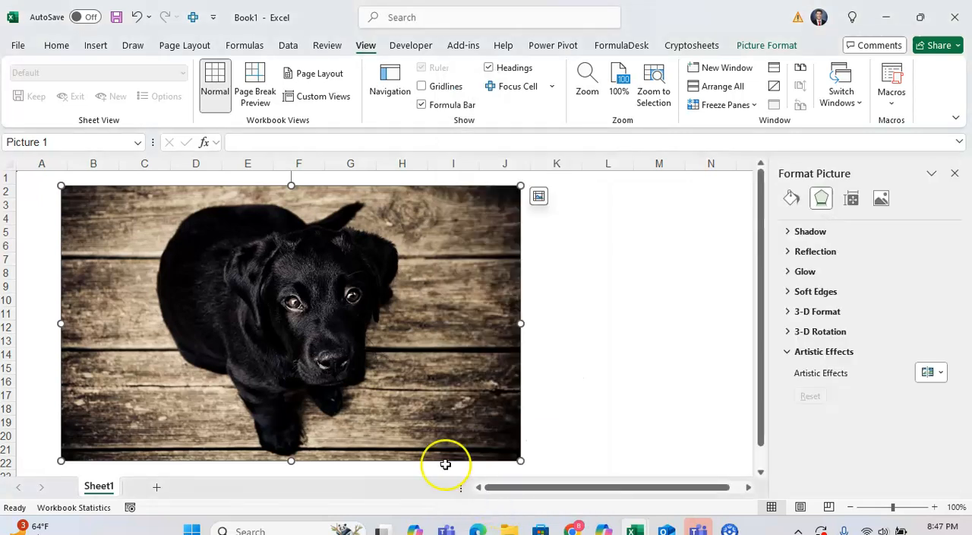
- Switch to the Picture settings and scroll to the Picture Transparency section
{"action": "left_click", "coordinate": [881, 198]}
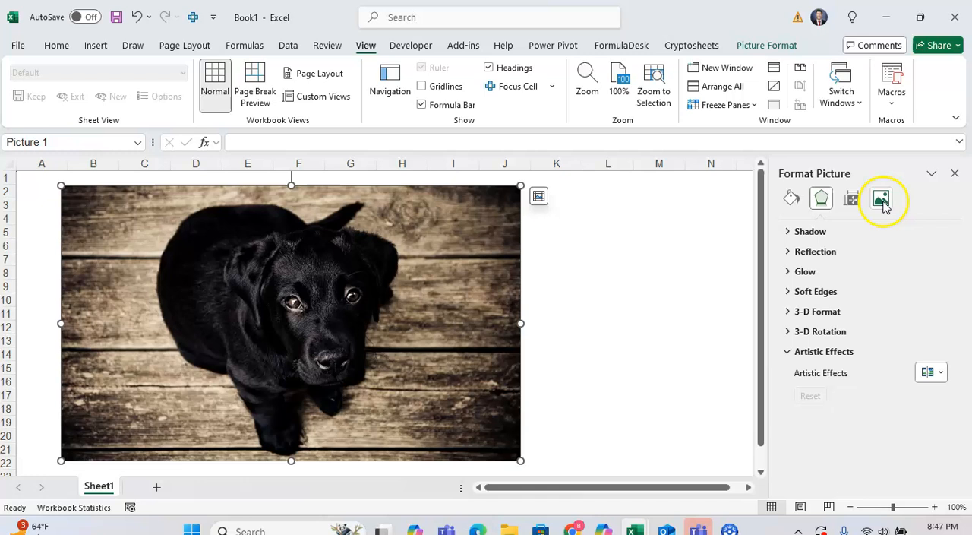
{"action": "left_click", "coordinate": [881, 197]}
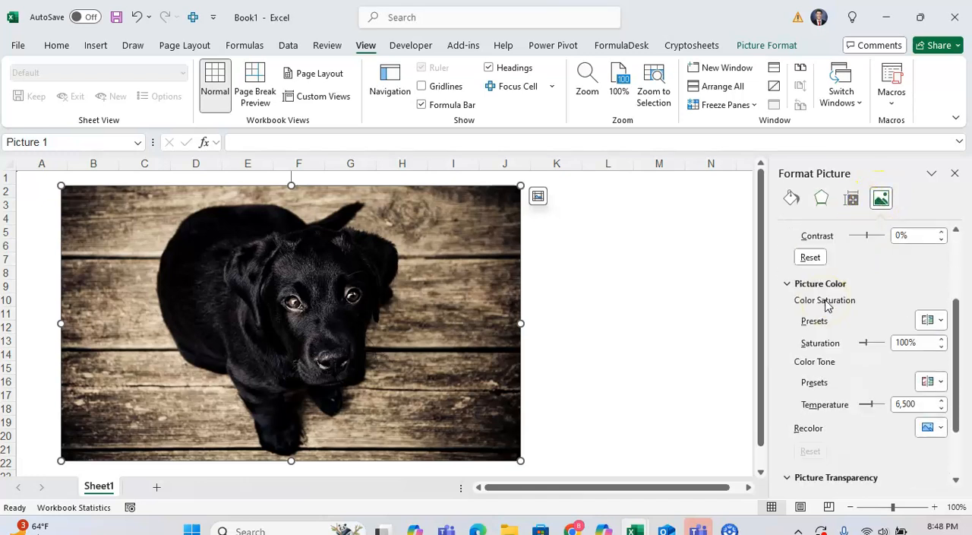
{"action": "scroll", "scroll_direction": "down", "scroll_amount": 3}
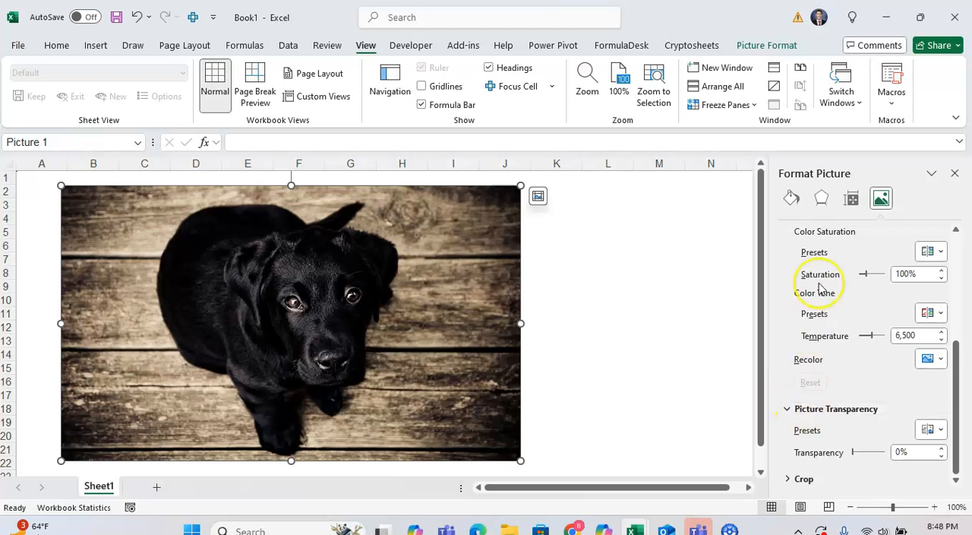
{"action": "mouse_move", "coordinate": [790, 434]}
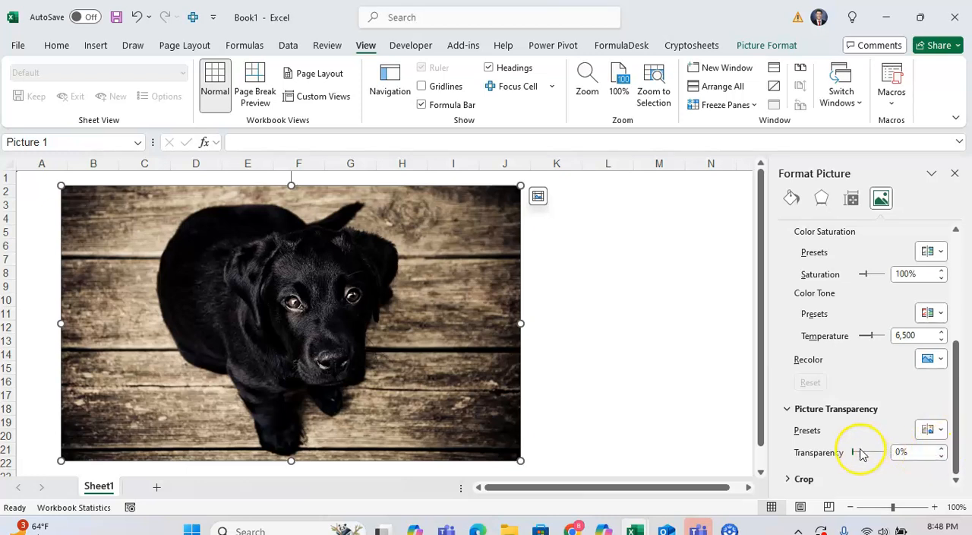
- Raise the Transparency slider in steps until the photo reaches 50% transparency
{"action": "left_click", "coordinate": [940, 448]}
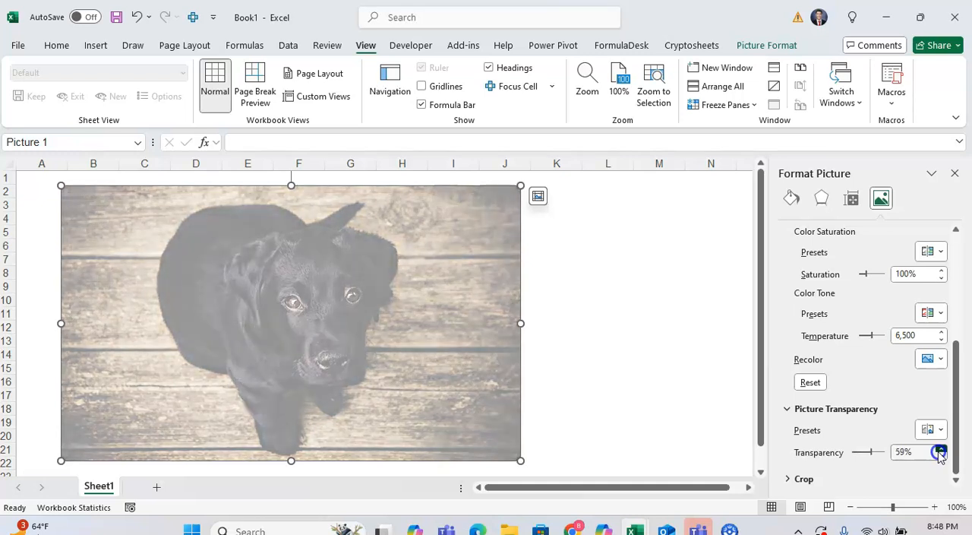
{"action": "left_click", "coordinate": [940, 447]}
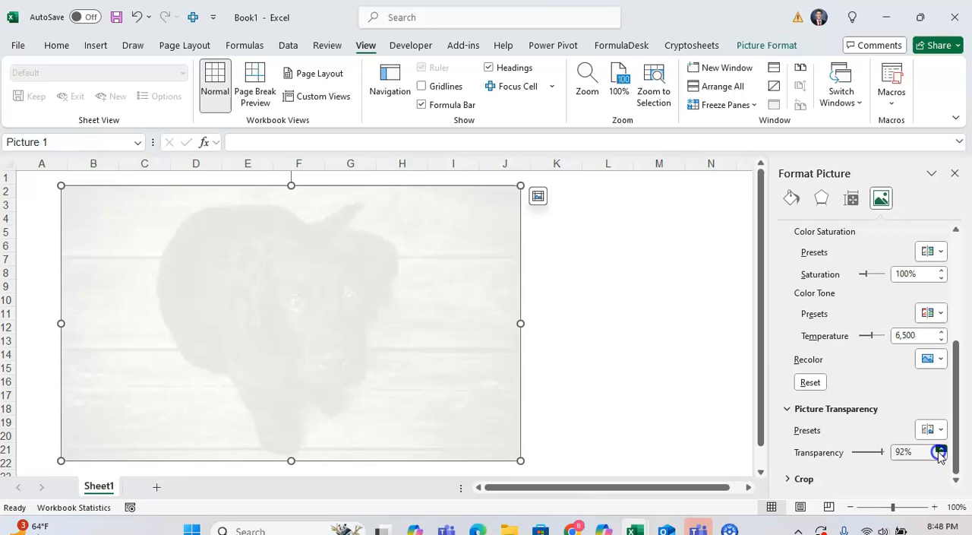
{"action": "left_click", "coordinate": [940, 446]}
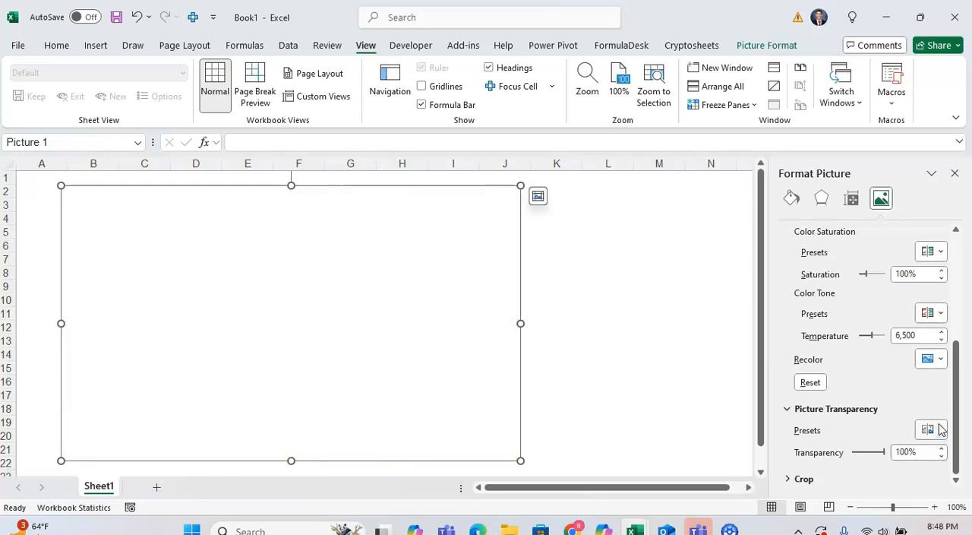
{"action": "left_click", "coordinate": [929, 430]}
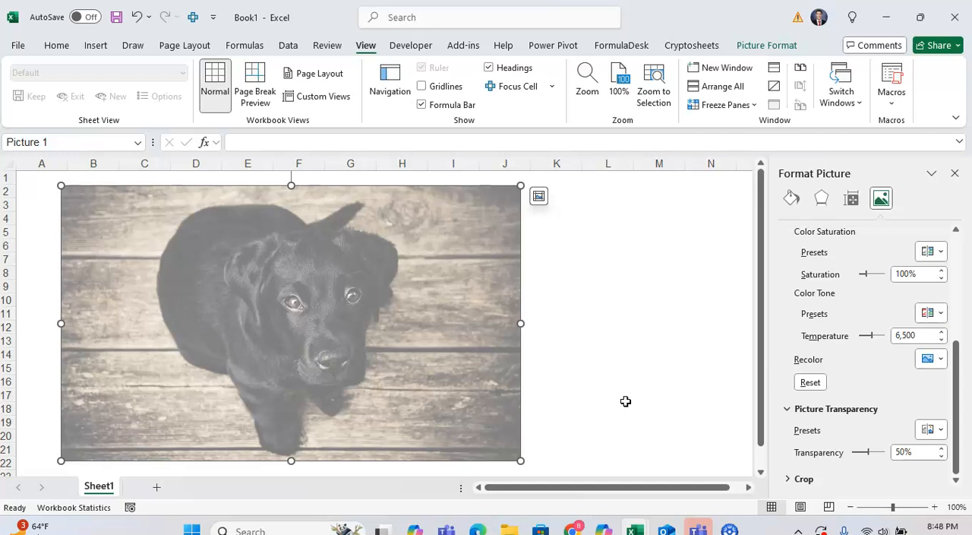
{"action": "mouse_move", "coordinate": [111, 435]}
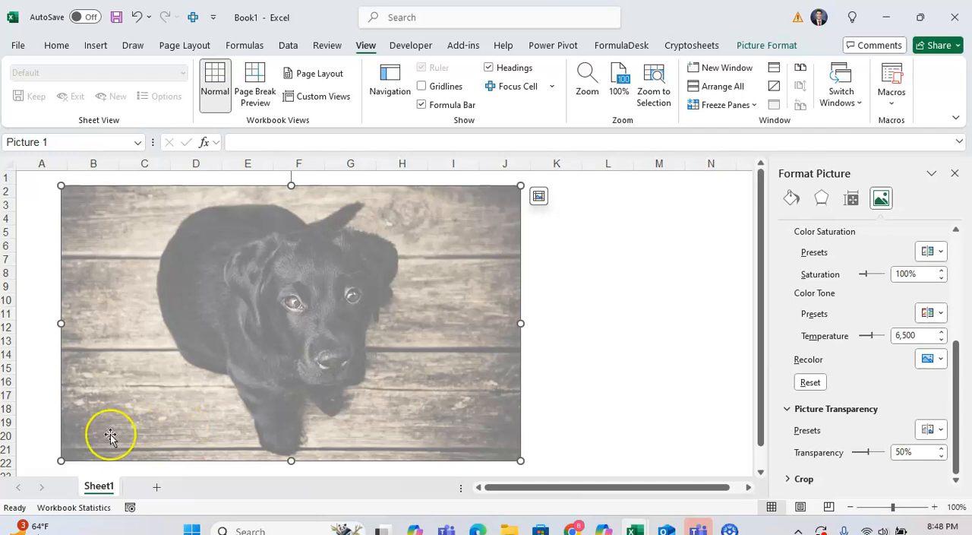